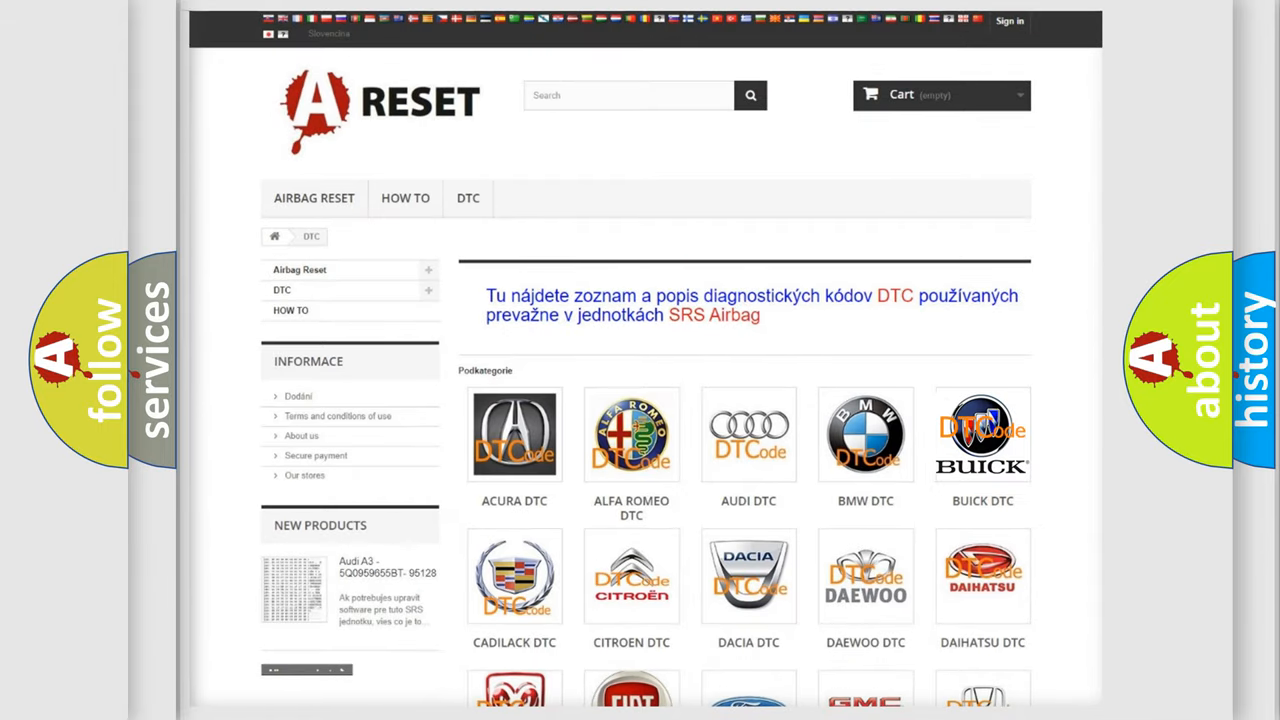
# Open the Buick DTC category and browse its code list into the B1000 range, then return to the top
pyautogui.click(982, 434)
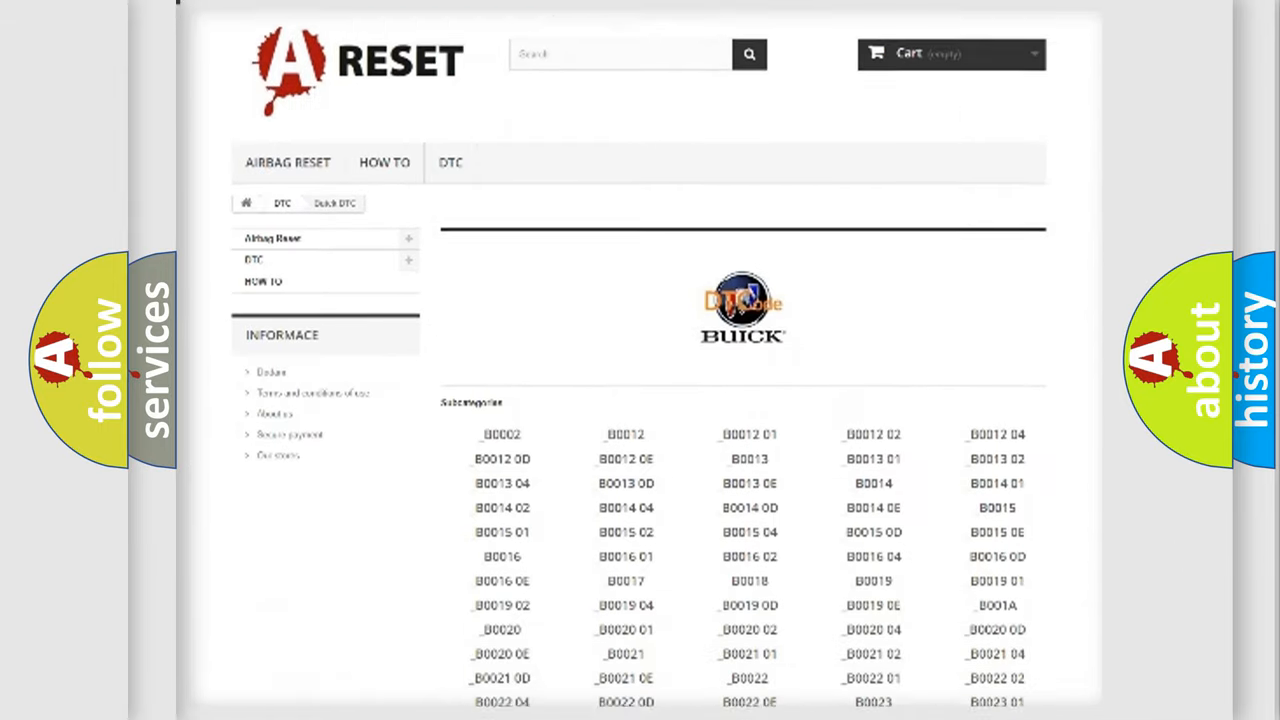
pyautogui.scroll(-3)
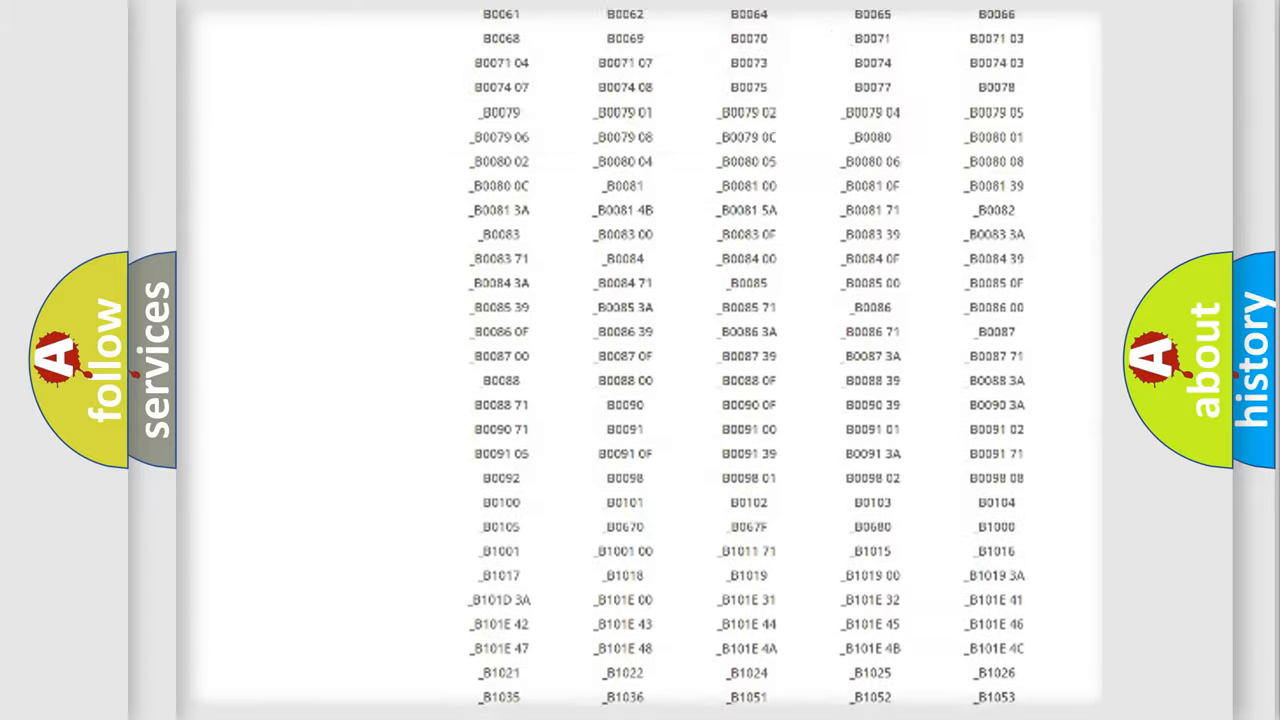
pyautogui.scroll(3)
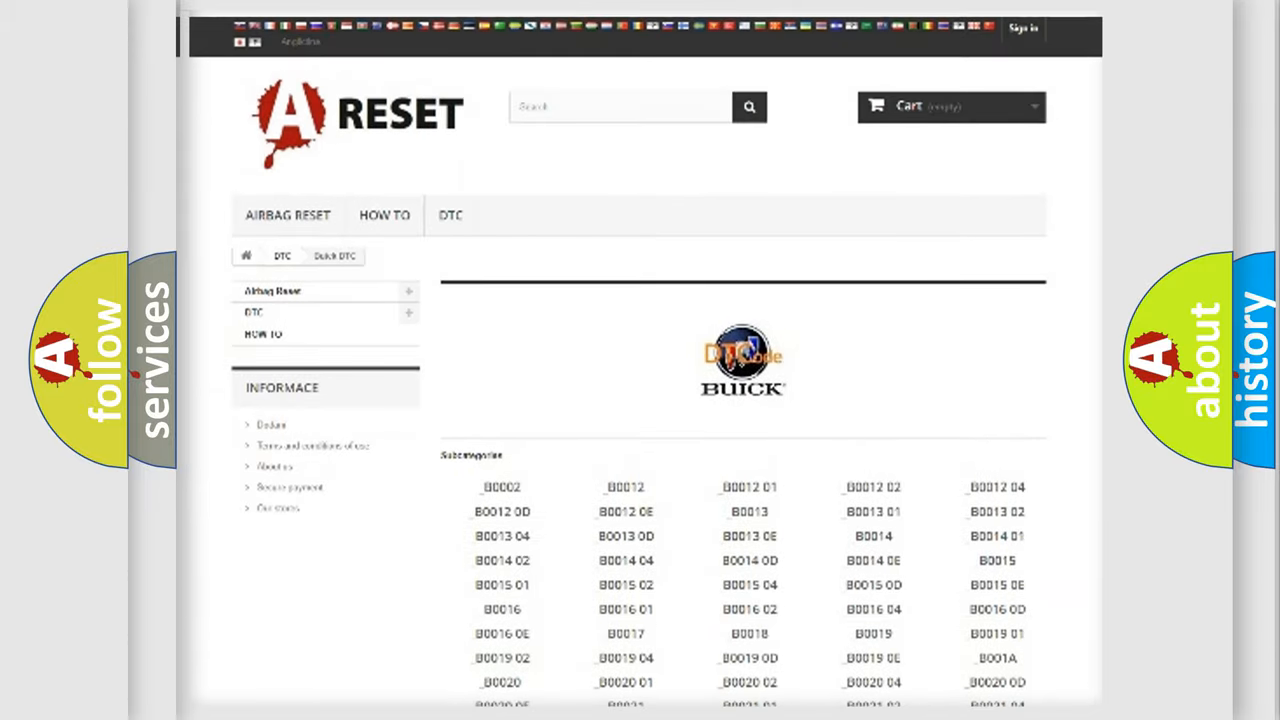